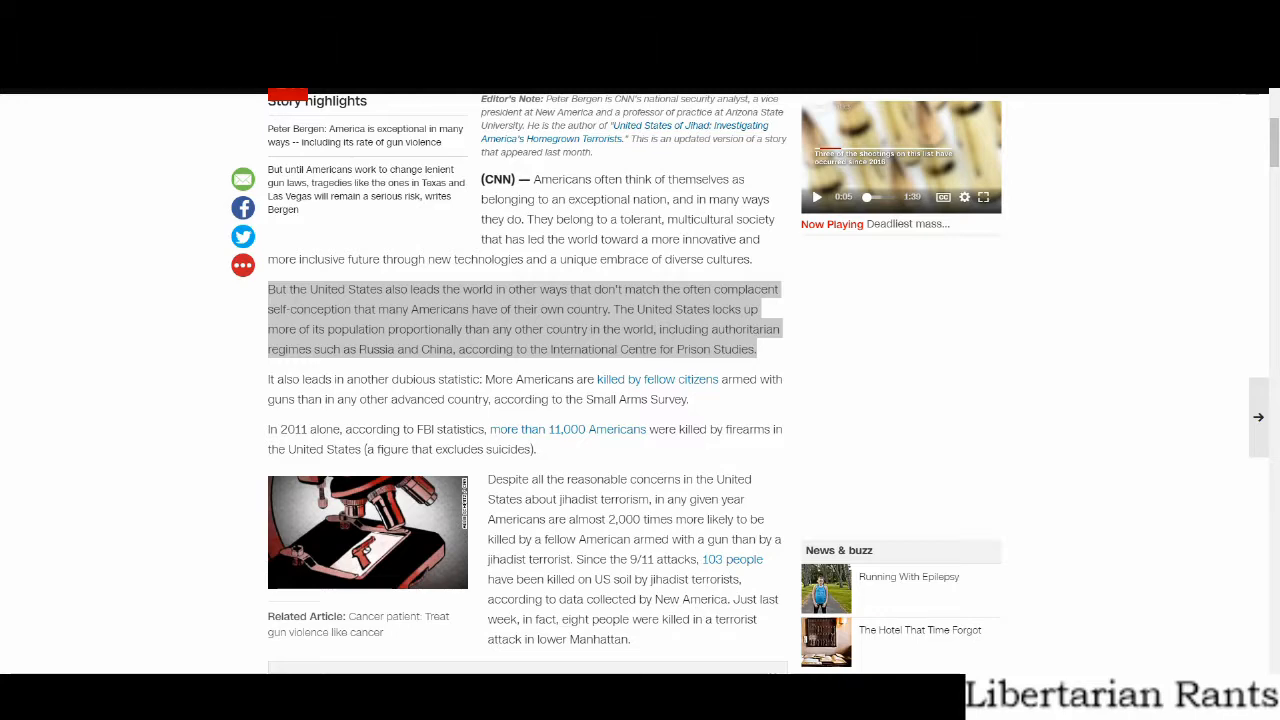
pyautogui.scroll(-3)
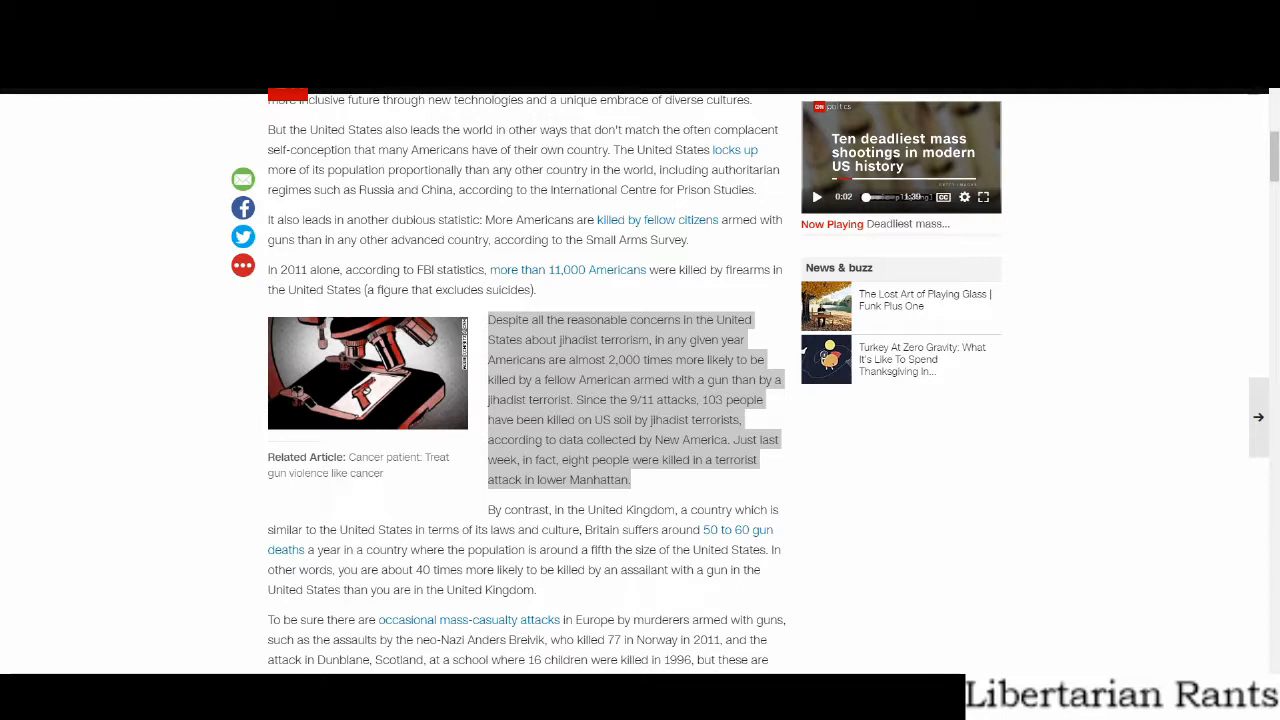
pyautogui.scroll(-3)
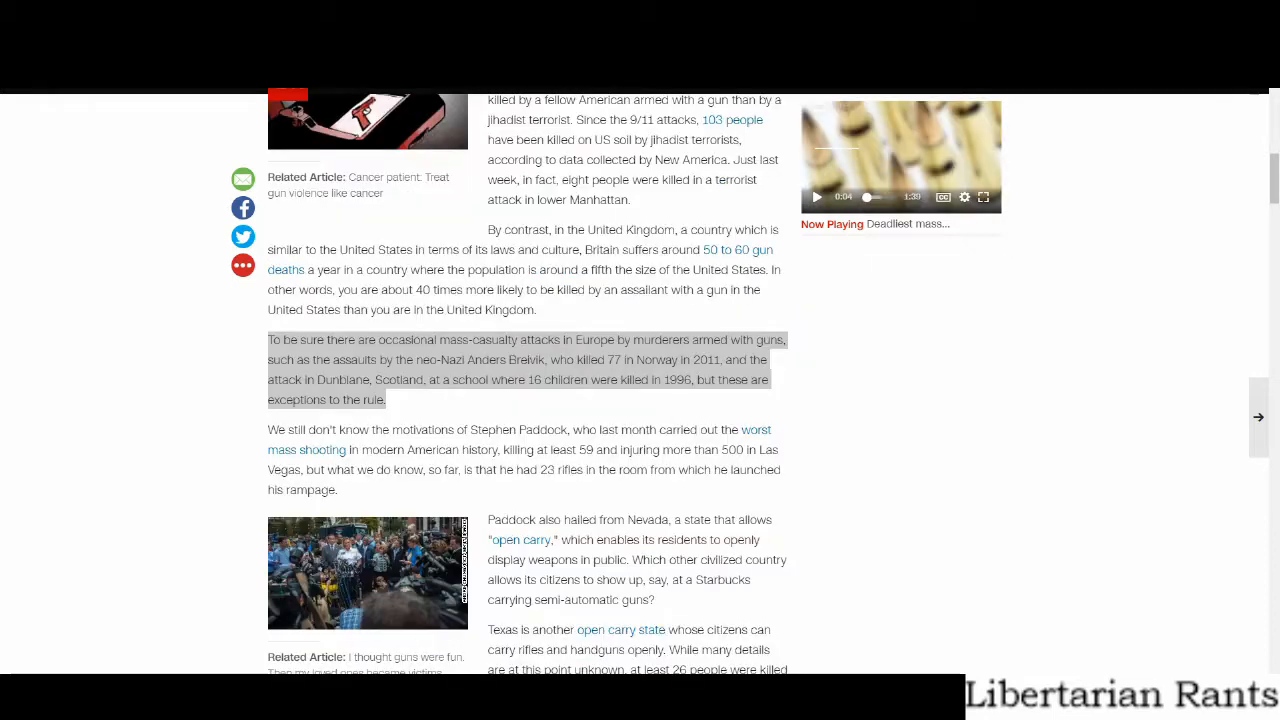